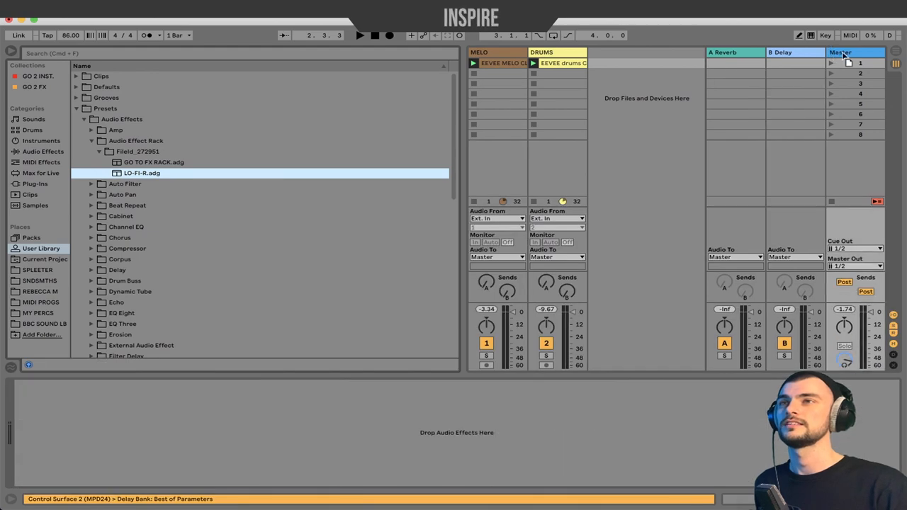
# Load the LO-FI-R.adg rack preset from the user library onto the Master track
pyautogui.click(723, 51)
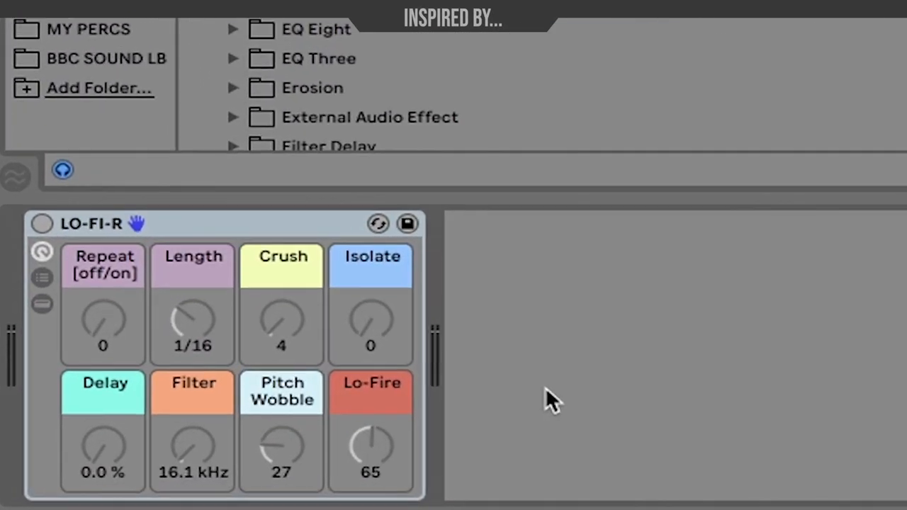
pyautogui.moveTo(474, 388)
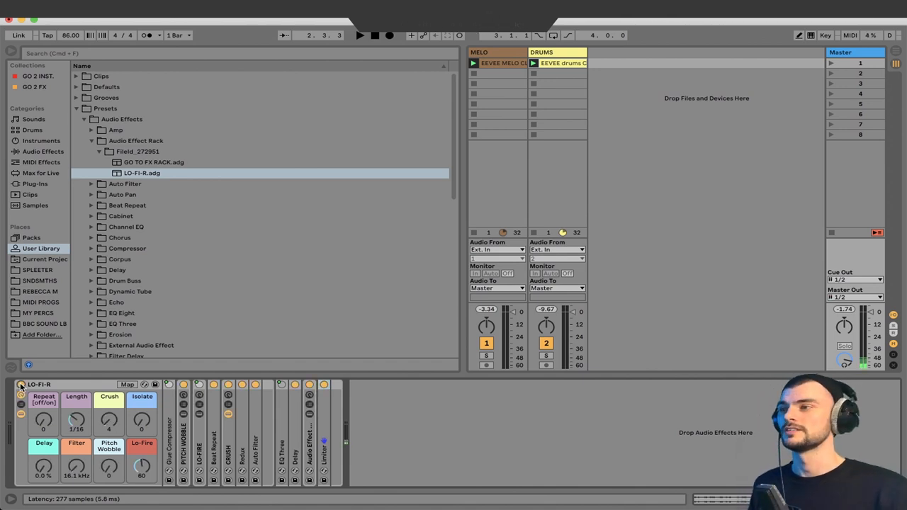
# Audition the Lo-Fire macro from maximum down to low and back, listening to the effect
pyautogui.moveTo(141, 467); pyautogui.dragTo(141, 482)
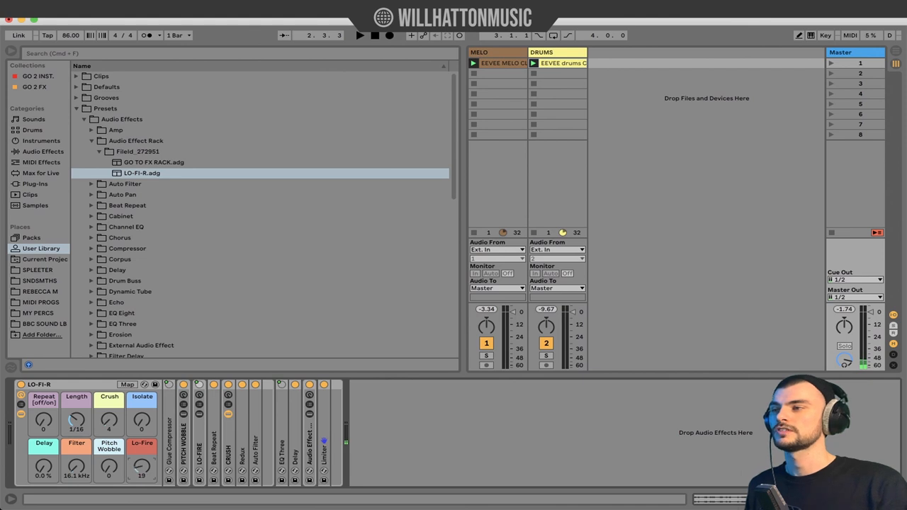
pyautogui.moveTo(142, 468); pyautogui.dragTo(145, 461)
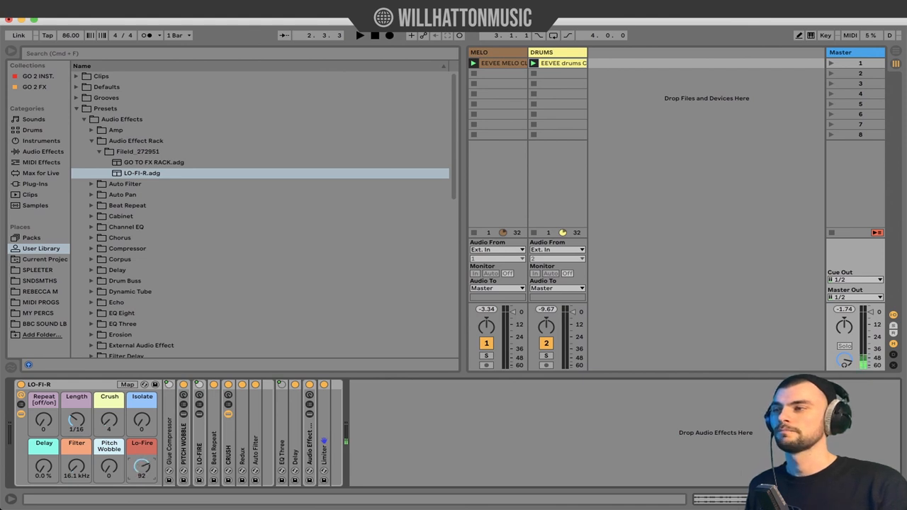
pyautogui.moveTo(142, 468); pyautogui.dragTo(142, 454)
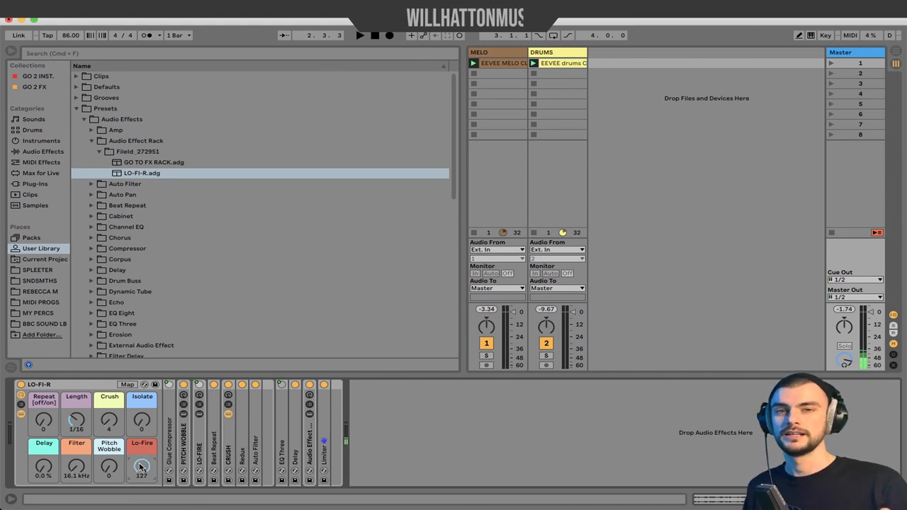
pyautogui.moveTo(142, 466); pyautogui.dragTo(142, 471)
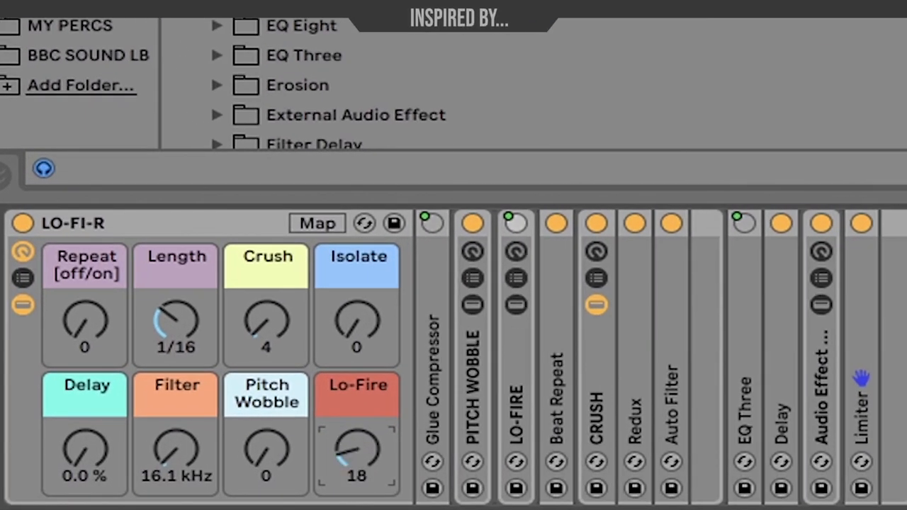
pyautogui.moveTo(357, 453); pyautogui.dragTo(357, 439)
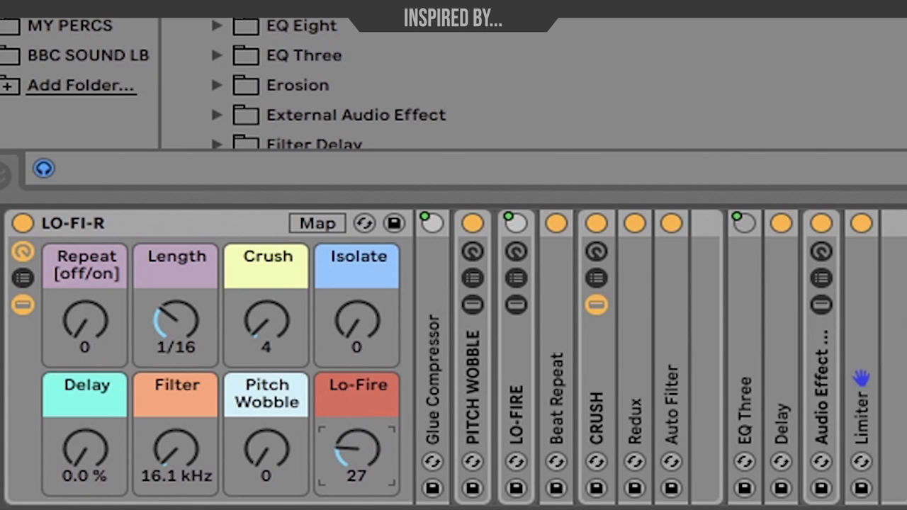
pyautogui.moveTo(357, 454); pyautogui.dragTo(357, 468)
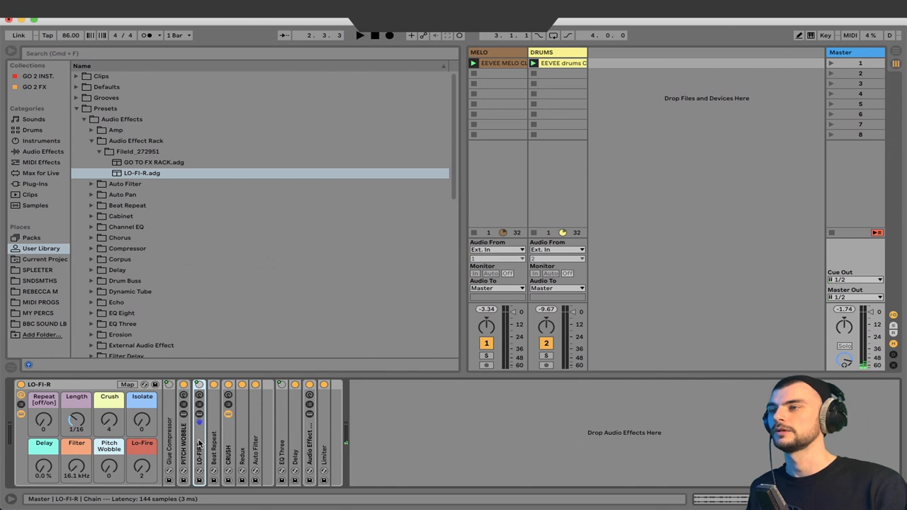
# Hide the browser and sweep Lo-Fire up from 0 to about 91 while clips play
pyautogui.click(142, 442)
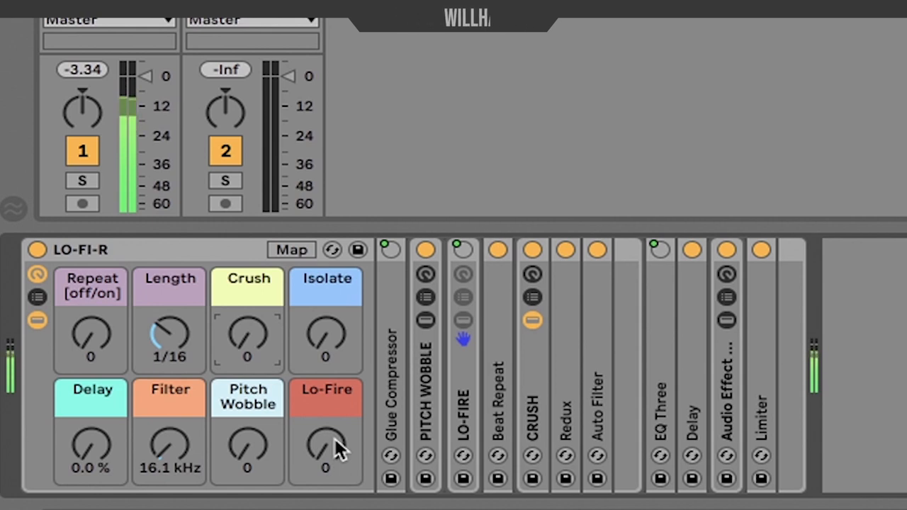
pyautogui.moveTo(326, 451); pyautogui.dragTo(326, 425)
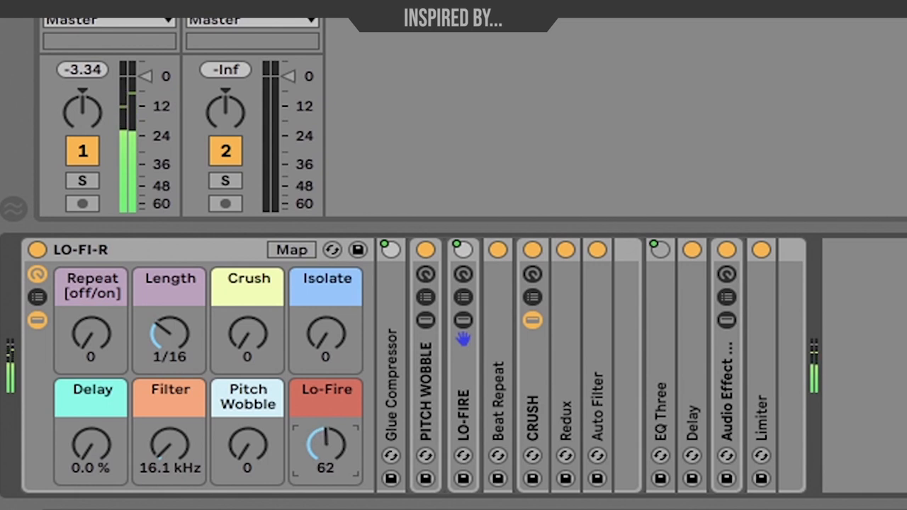
pyautogui.moveTo(326, 447); pyautogui.dragTo(326, 425)
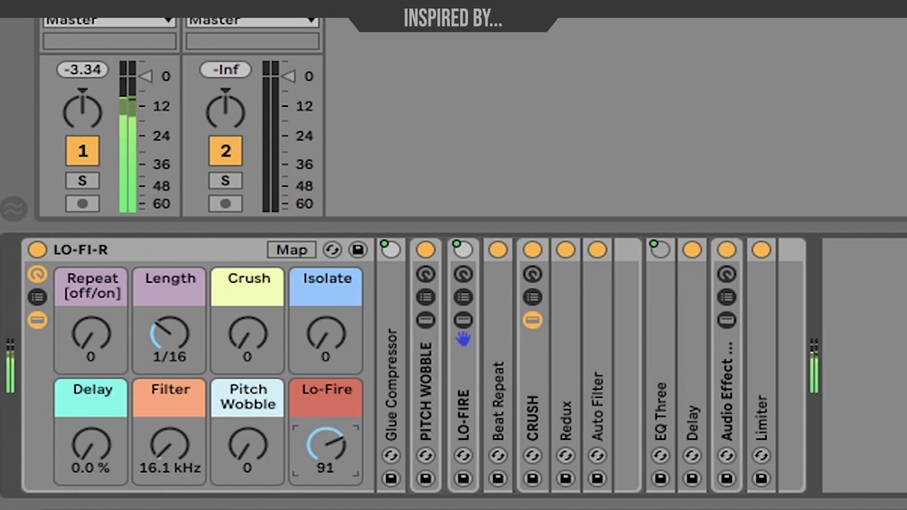
pyautogui.moveTo(326, 447); pyautogui.dragTo(333, 436)
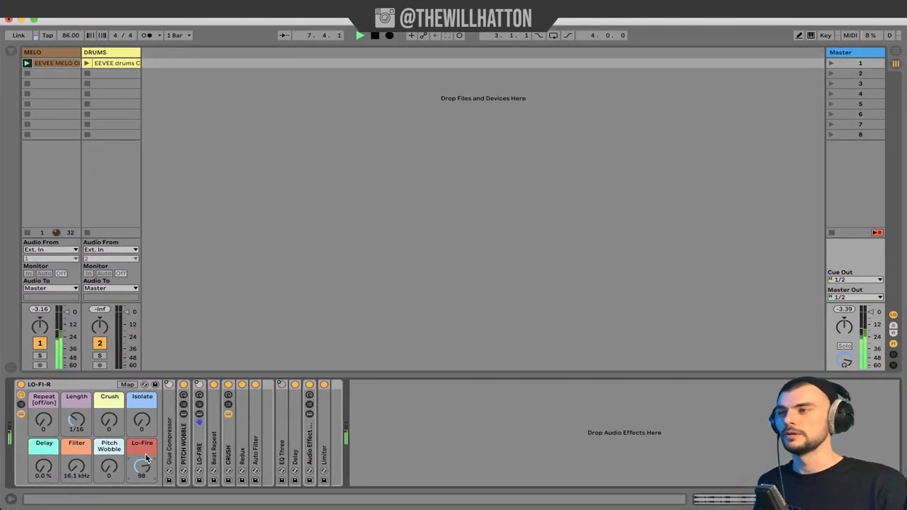
# Turn the Lo-Fire macro back down to zero
pyautogui.moveTo(142, 466); pyautogui.dragTo(141, 481)
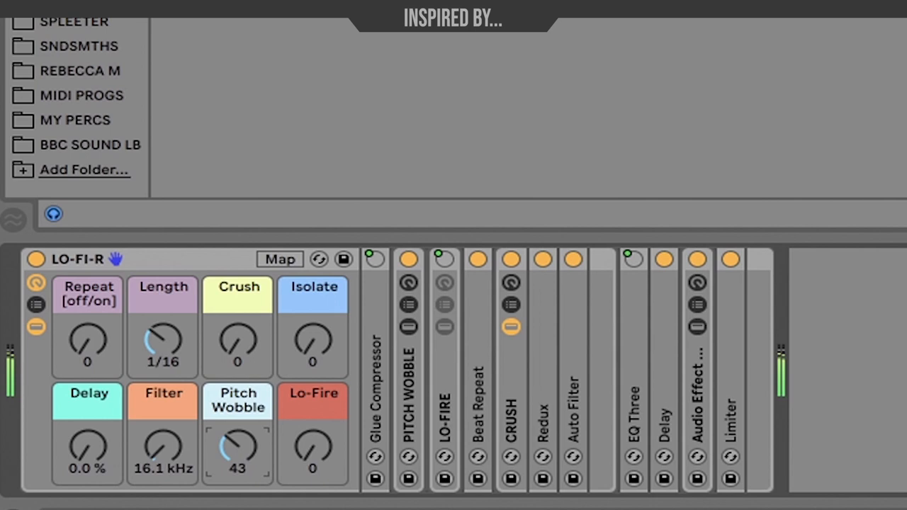
# Push Pitch Wobble to 100 then back to 79, and raise Lo-Fire to about 77
pyautogui.moveTo(238, 452); pyautogui.dragTo(238, 425)
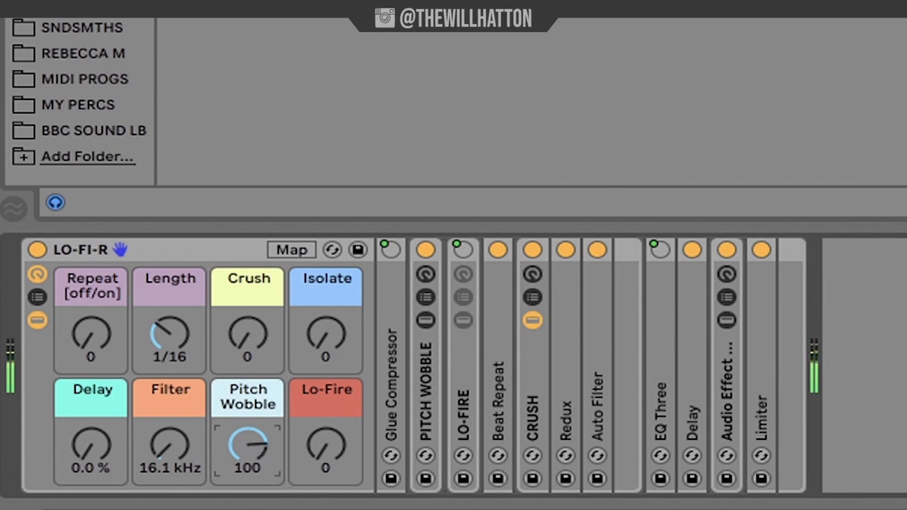
pyautogui.moveTo(247, 447); pyautogui.dragTo(256, 460)
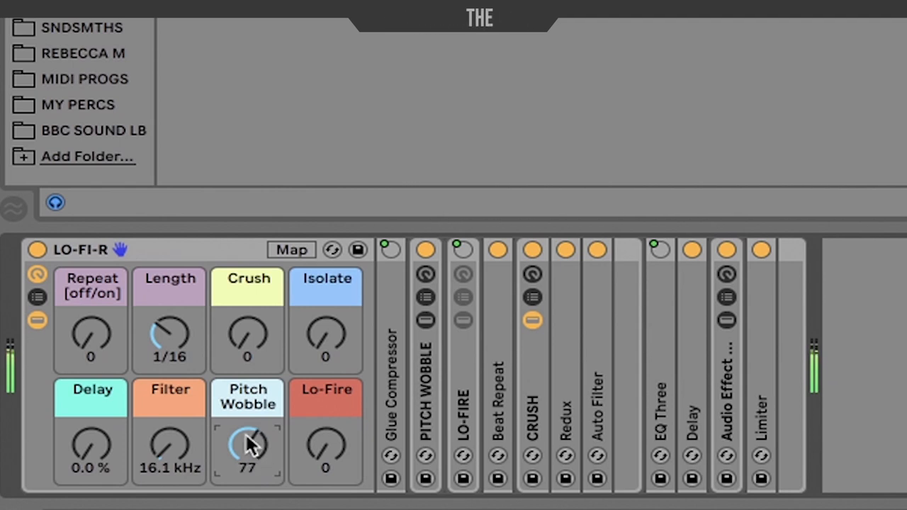
pyautogui.moveTo(247, 447); pyautogui.dragTo(247, 436)
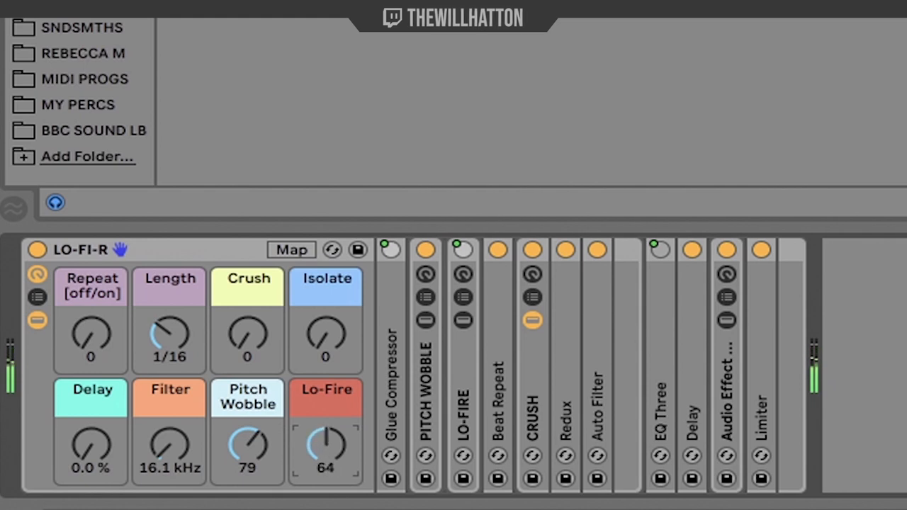
pyautogui.moveTo(326, 446); pyautogui.dragTo(326, 425)
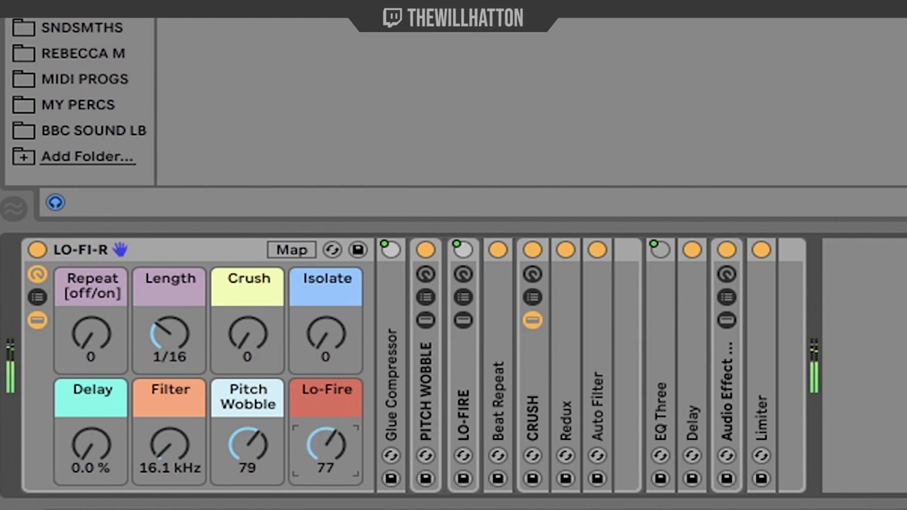
pyautogui.moveTo(326, 447); pyautogui.dragTo(326, 457)
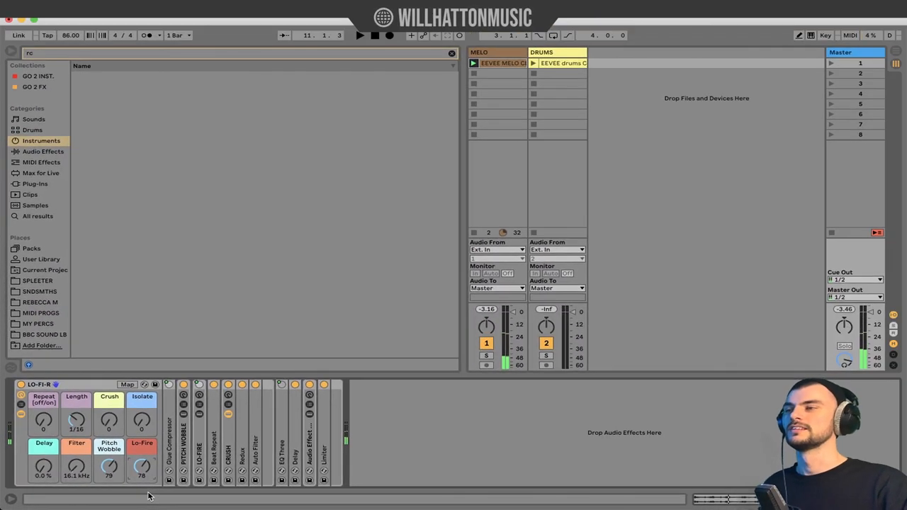
pyautogui.click(360, 36)
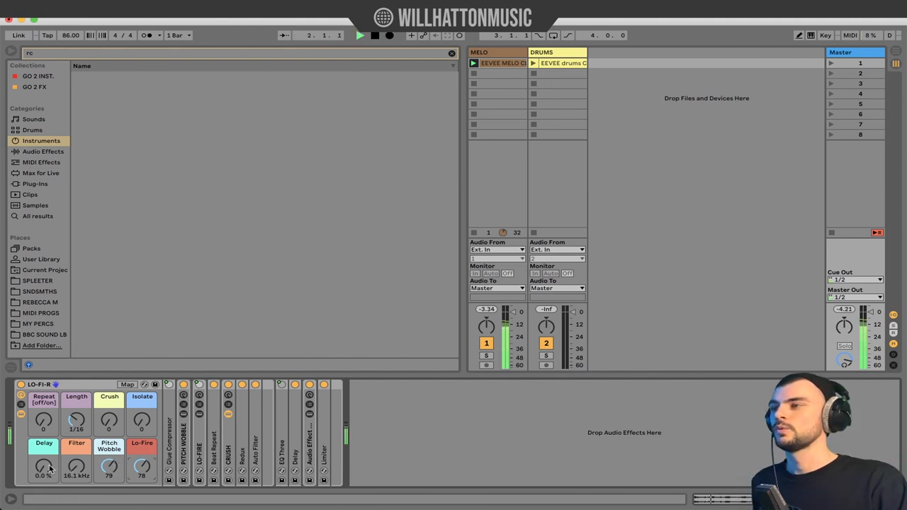
pyautogui.moveTo(77, 466); pyautogui.dragTo(77, 475)
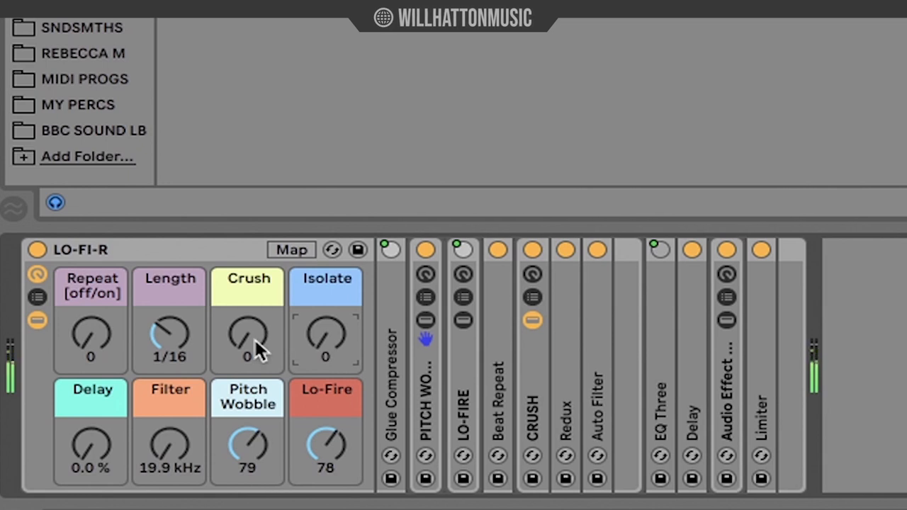
pyautogui.moveTo(247, 340); pyautogui.dragTo(255, 326)
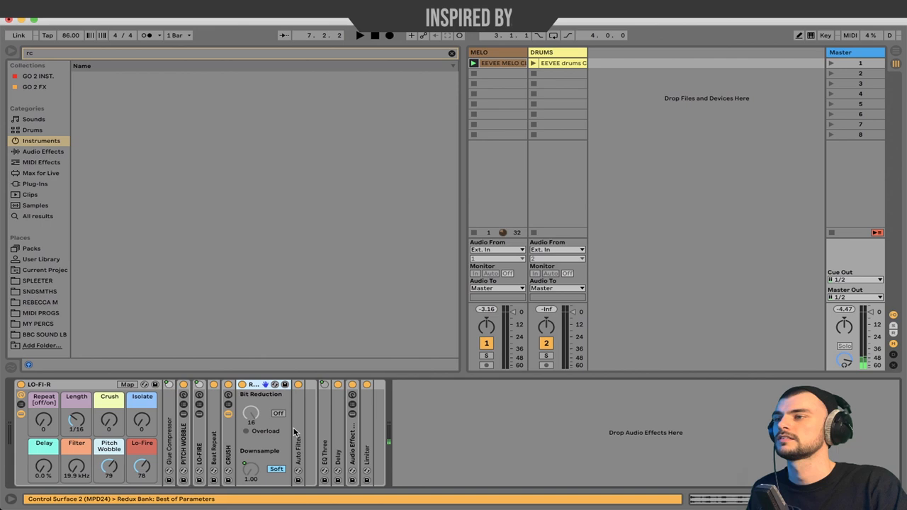
pyautogui.click(127, 384)
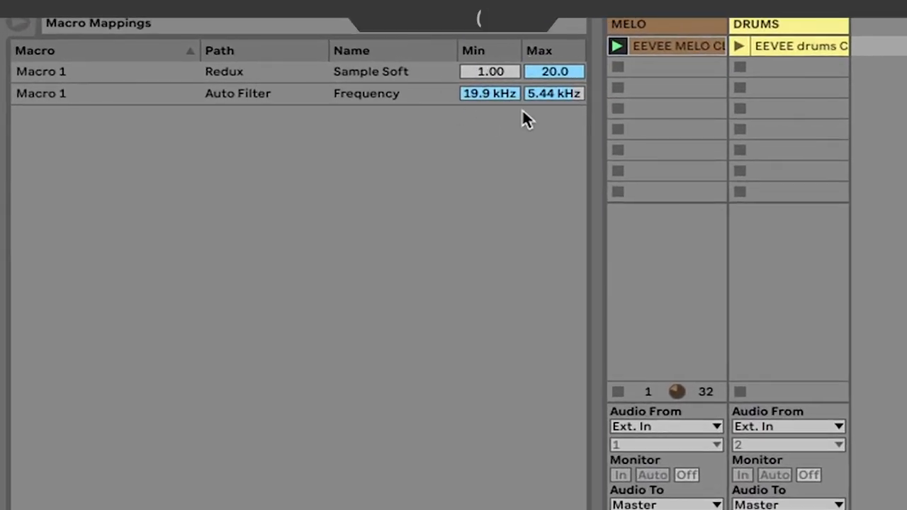
pyautogui.moveTo(488, 113)
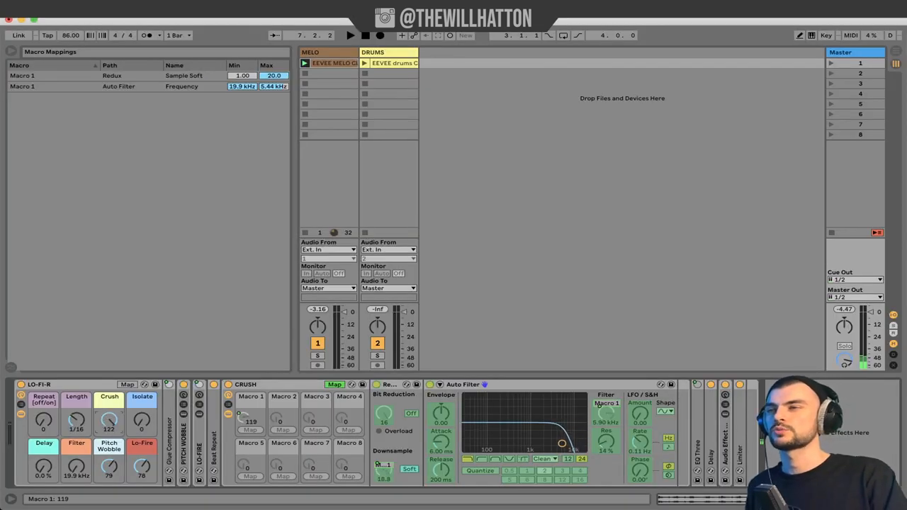
pyautogui.moveTo(109, 423); pyautogui.dragTo(109, 408)
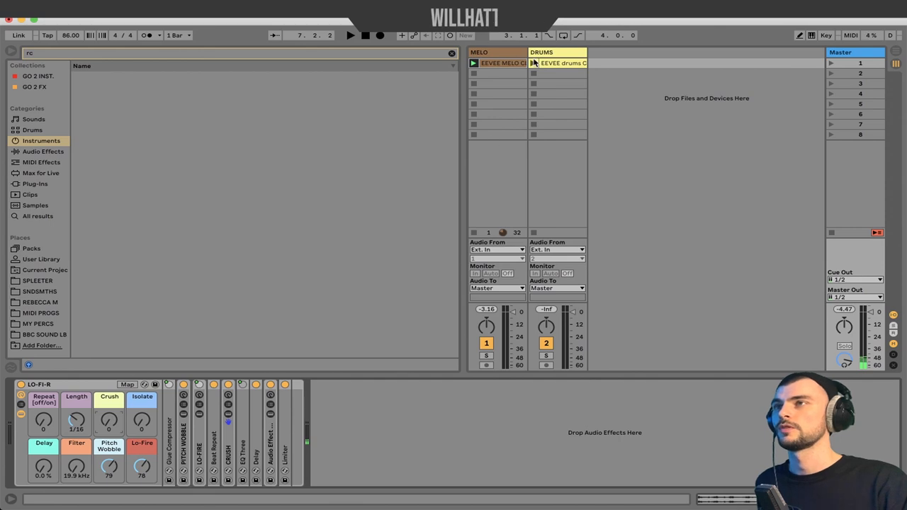
# Show the LO-FI-R rack's Macro Mappings list with all eight macros' targets and ranges
pyautogui.click(350, 34)
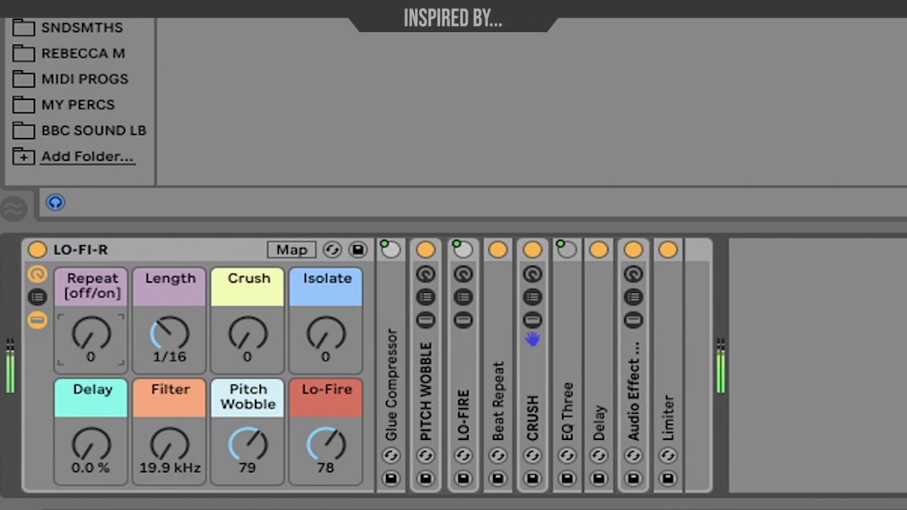
pyautogui.click(290, 250)
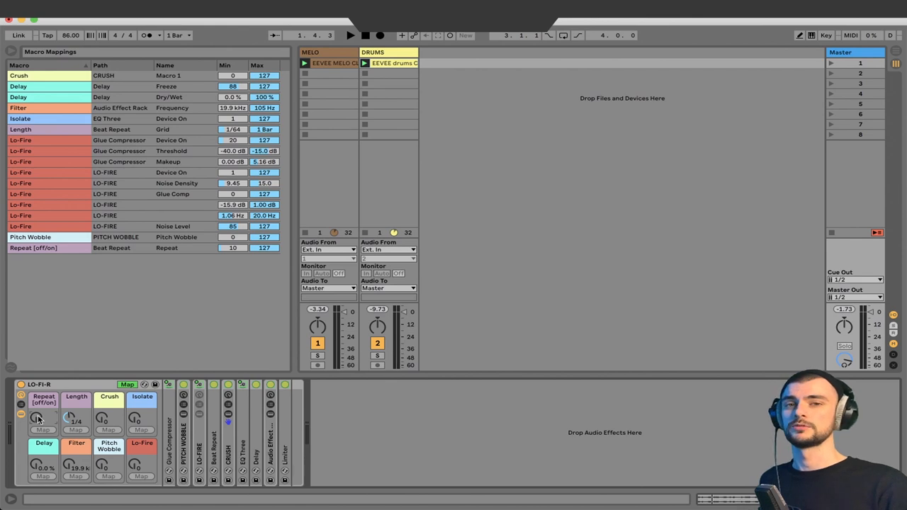
# Sweep the Delay macro's Dry/Wet up and back to 0% to hear the mapping
pyautogui.click(350, 36)
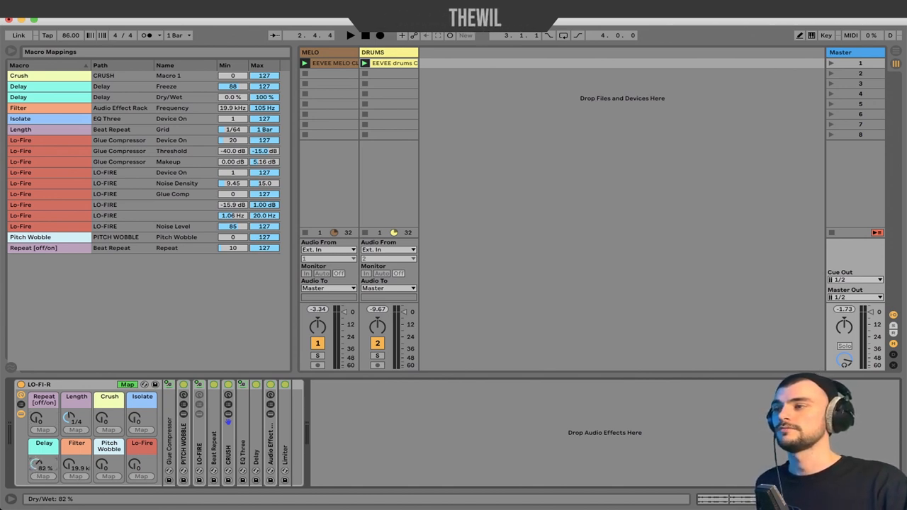
pyautogui.moveTo(36, 465); pyautogui.dragTo(37, 482)
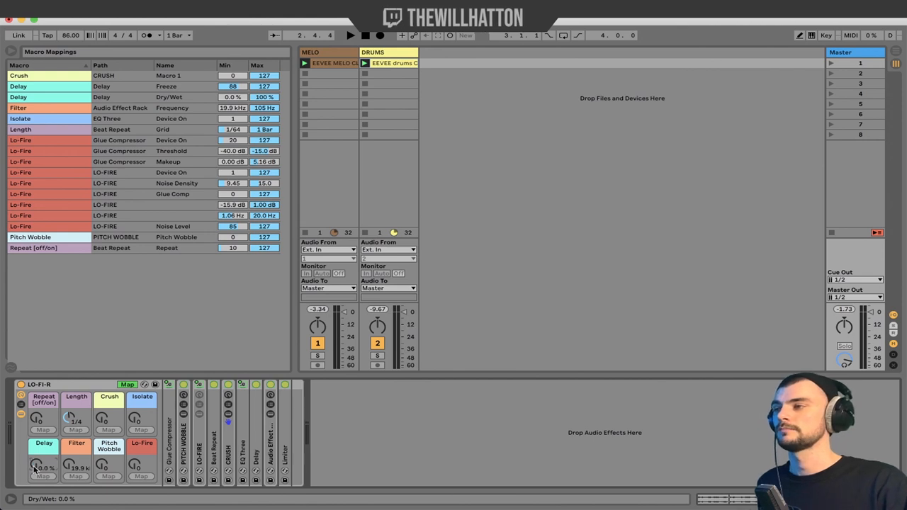
pyautogui.moveTo(36, 464); pyautogui.dragTo(35, 461)
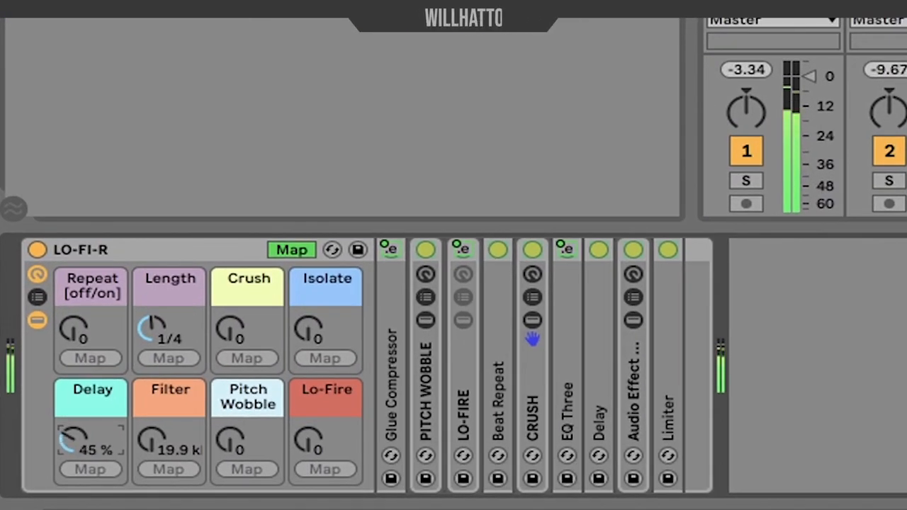
pyautogui.moveTo(74, 439); pyautogui.dragTo(73, 425)
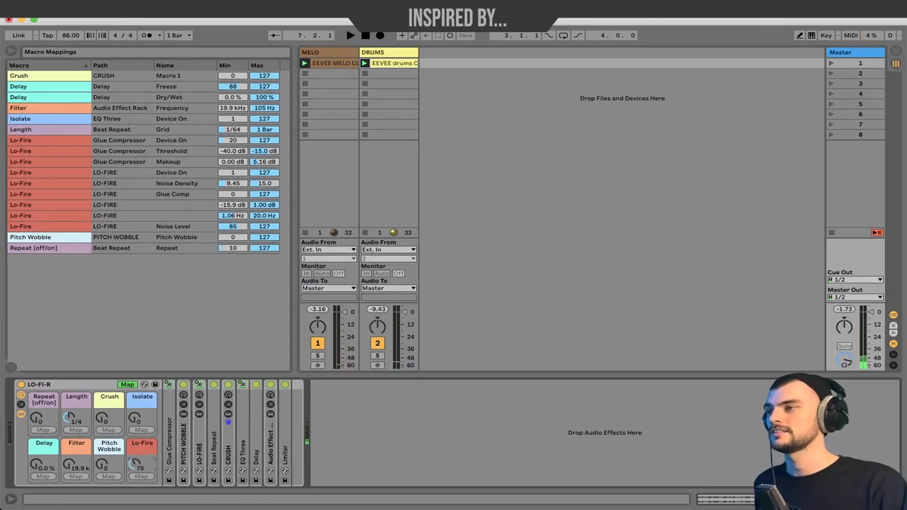
# Raise the Pitch Wobble macro to around 80
pyautogui.moveTo(141, 465); pyautogui.dragTo(141, 468)
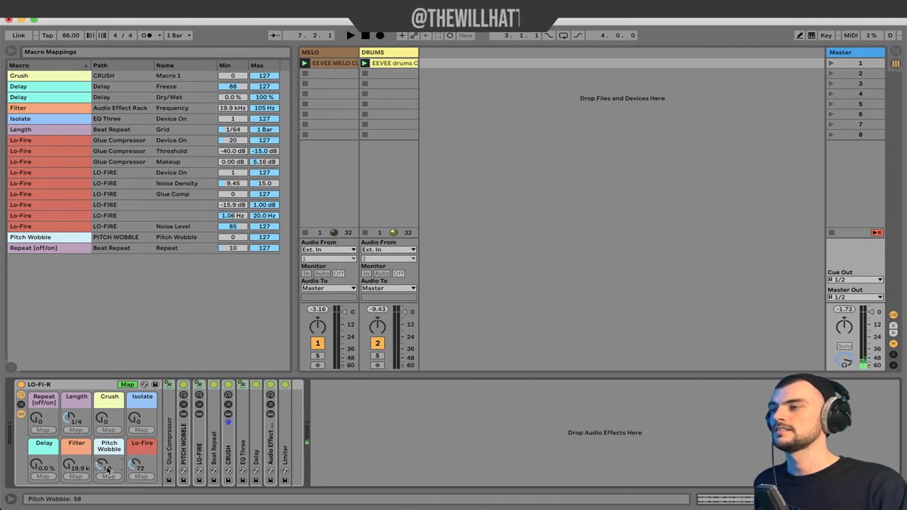
pyautogui.moveTo(107, 465); pyautogui.dragTo(108, 454)
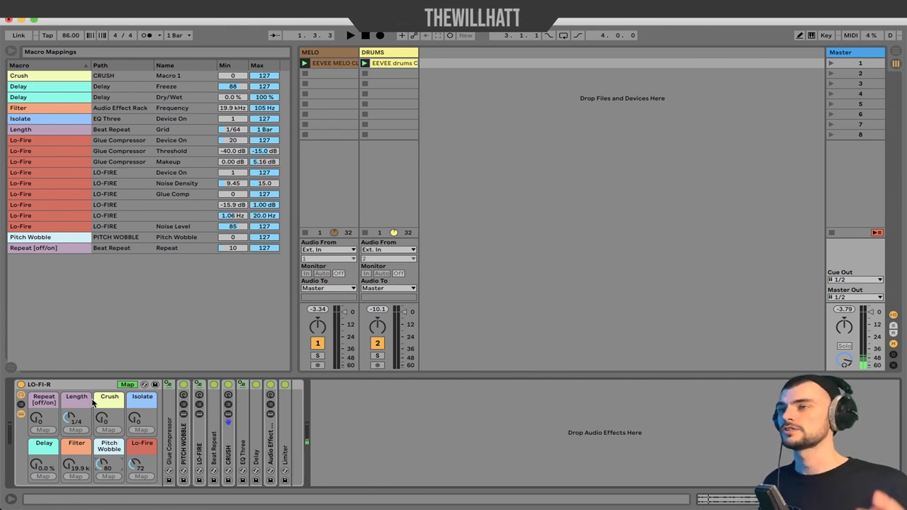
pyautogui.moveTo(325, 213)
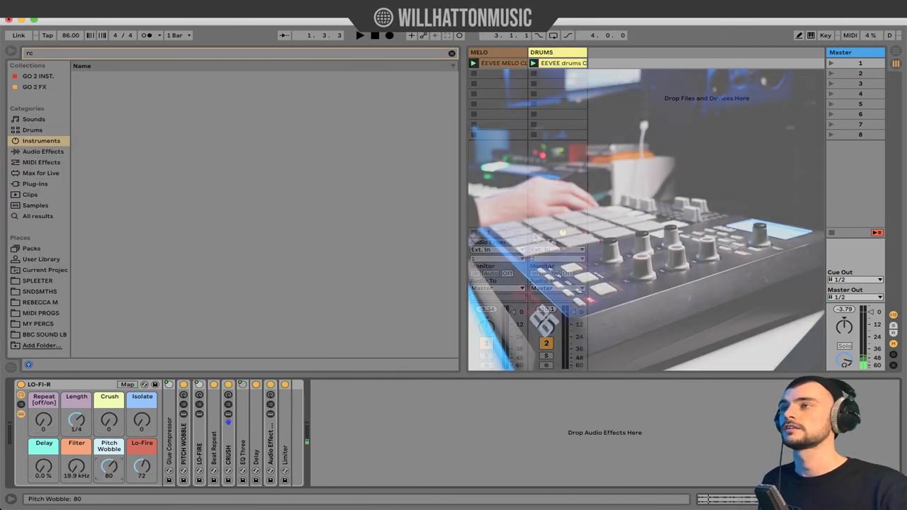
# Enter MIDI Map mode, assign MPD knobs to the macros and edit the MELO mapping's Max volume
pyautogui.click(850, 35)
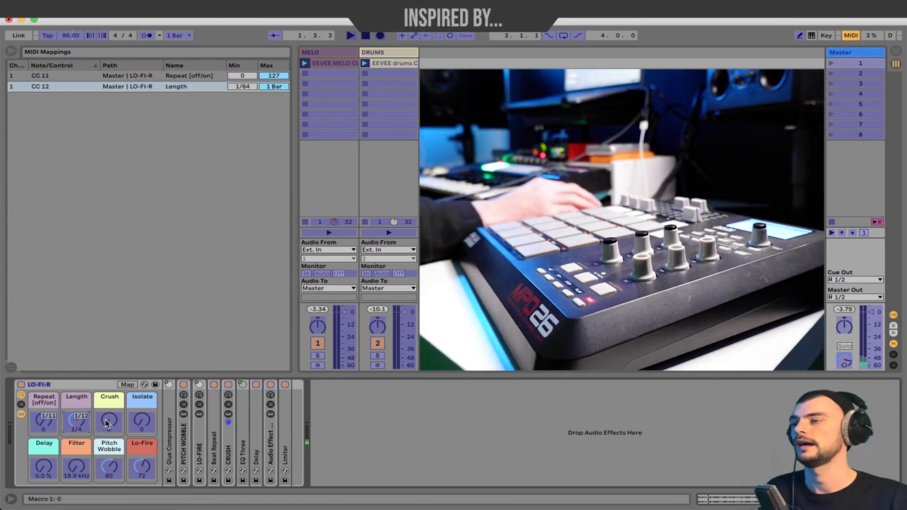
pyautogui.moveTo(77, 468)
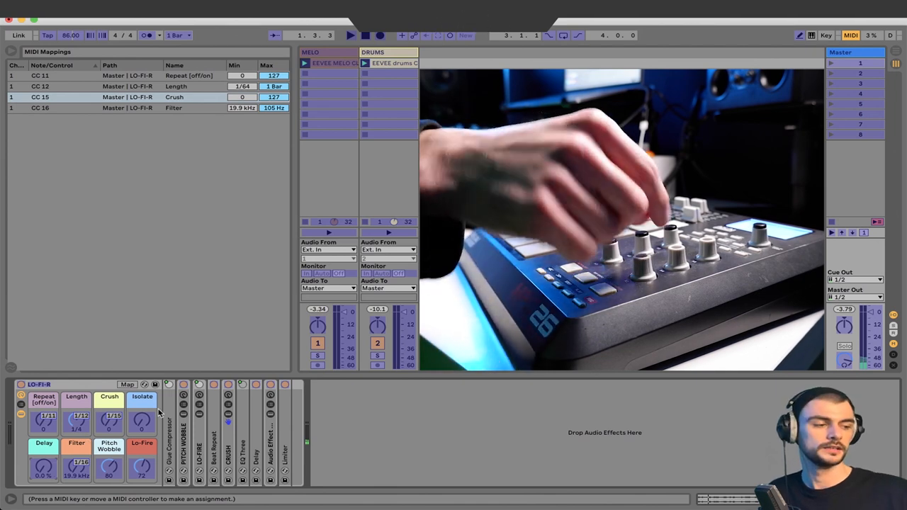
pyautogui.click(44, 468)
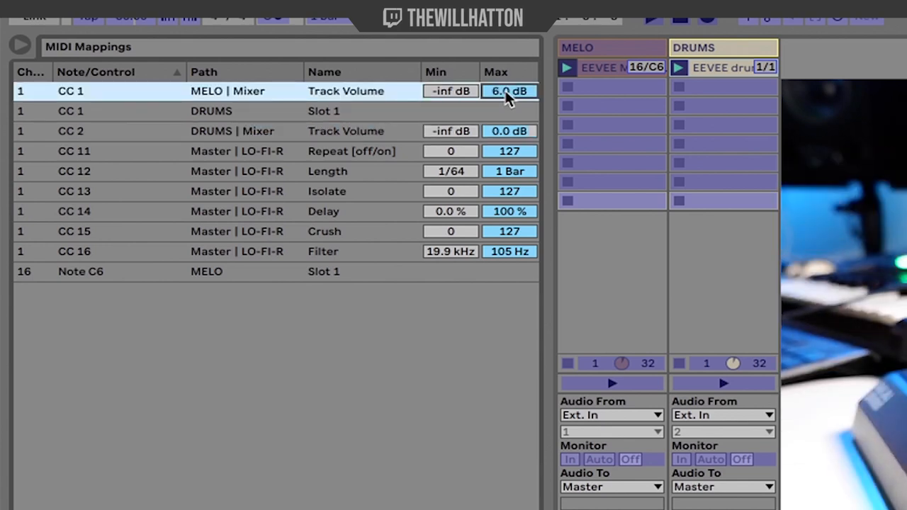
pyautogui.doubleClick(509, 91)
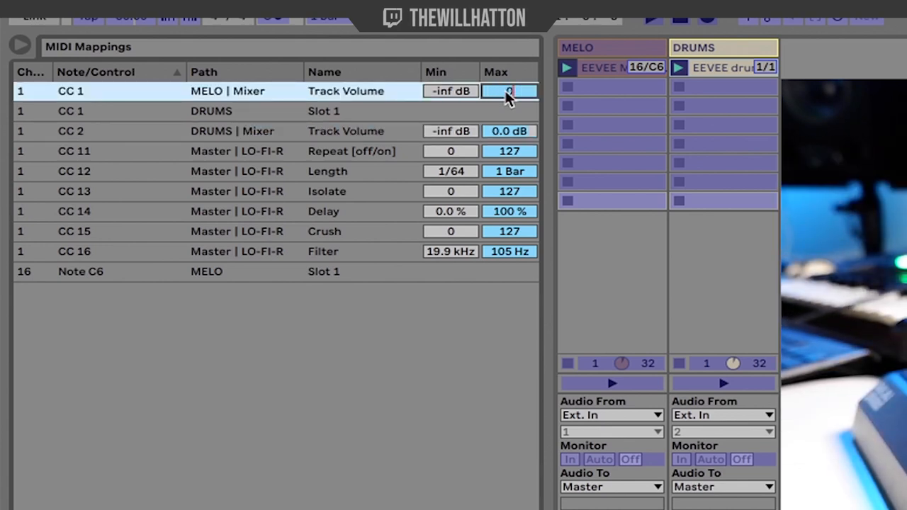